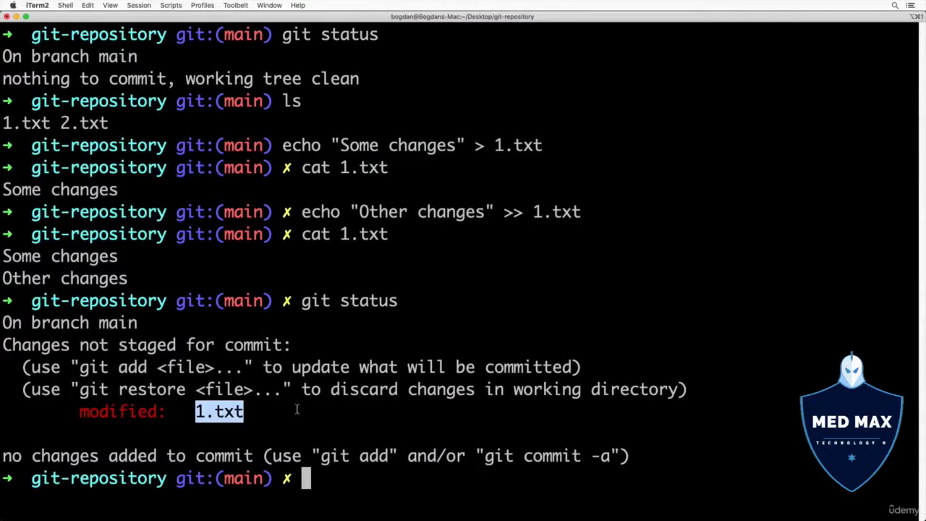
mouse_move(335, 411)
text(git)
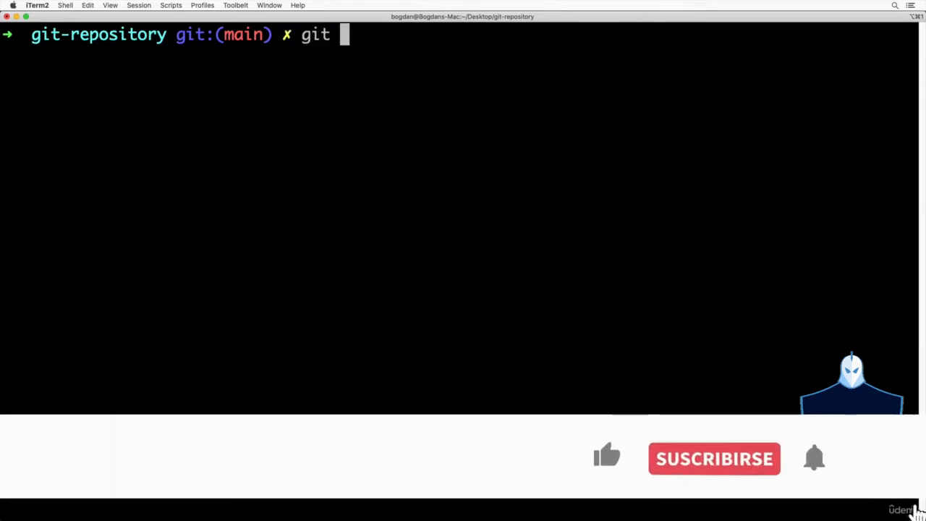
Run git commit -a -m "Changes in the first file" to commit all modified tracked files
text(commit -a)
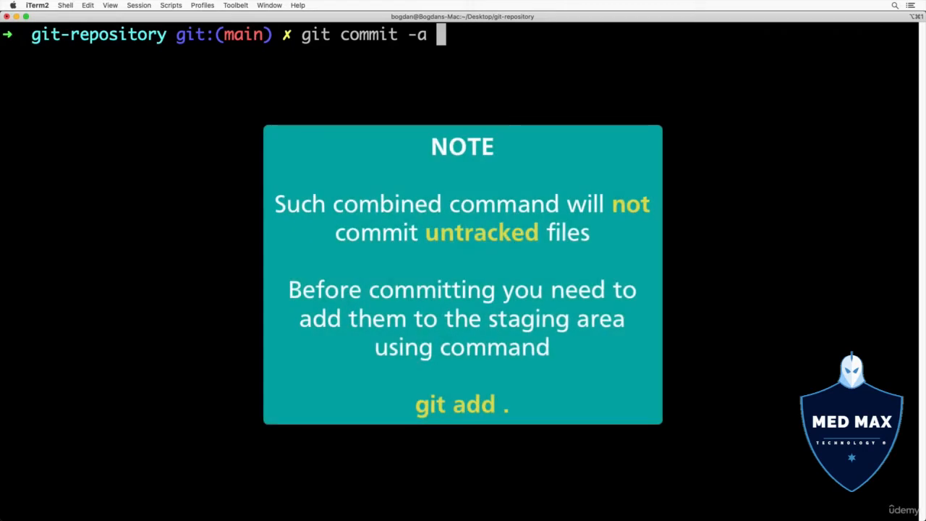
text(-m)
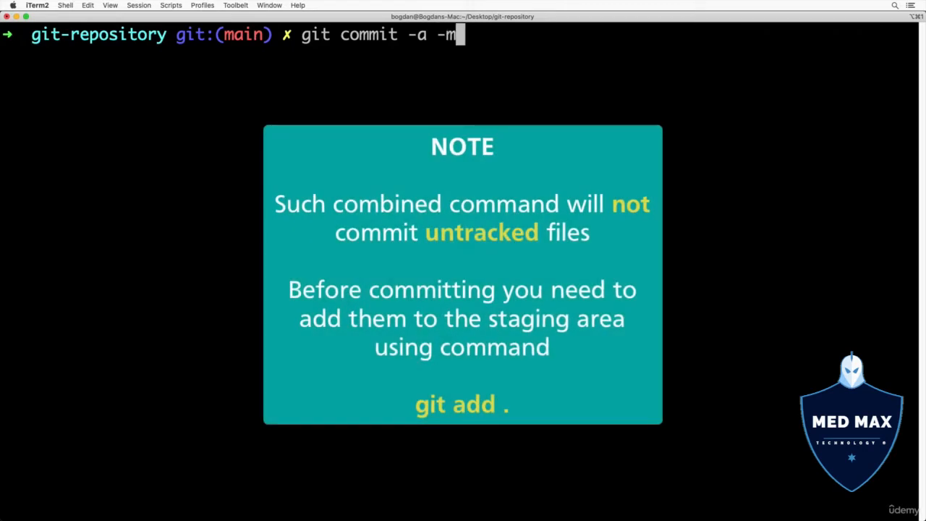
text(")
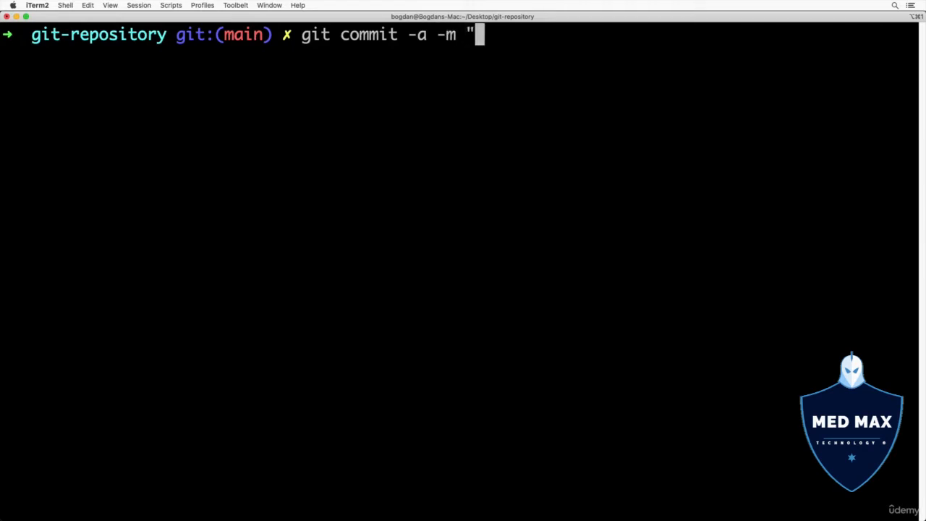
text(Changes in the first)
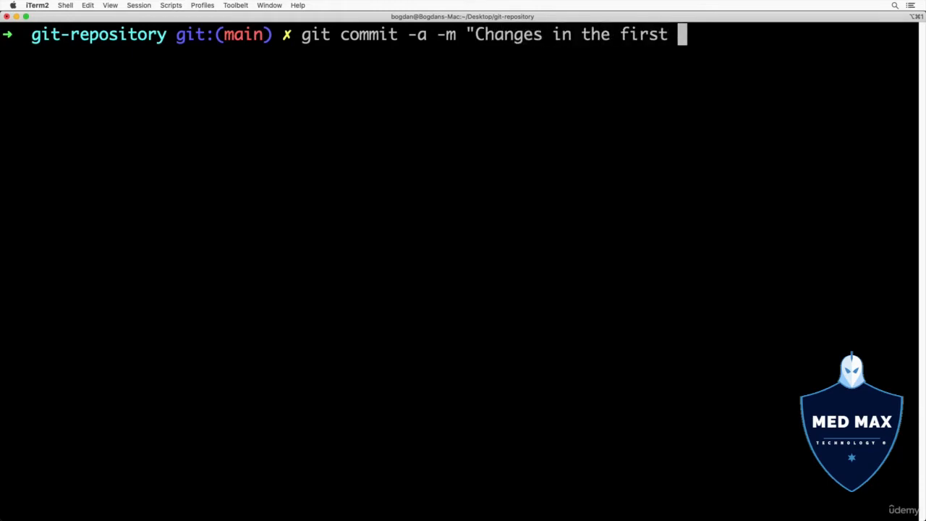
text(file")
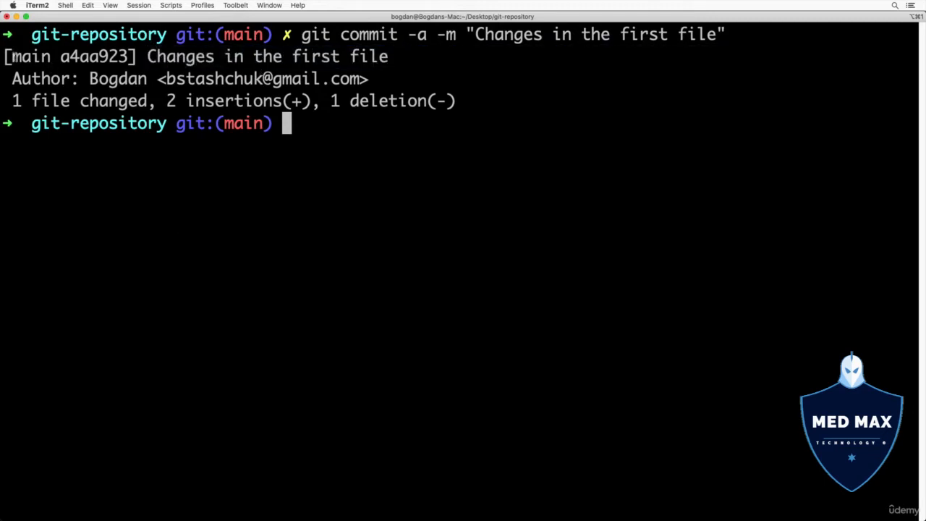
double_click(32, 57)
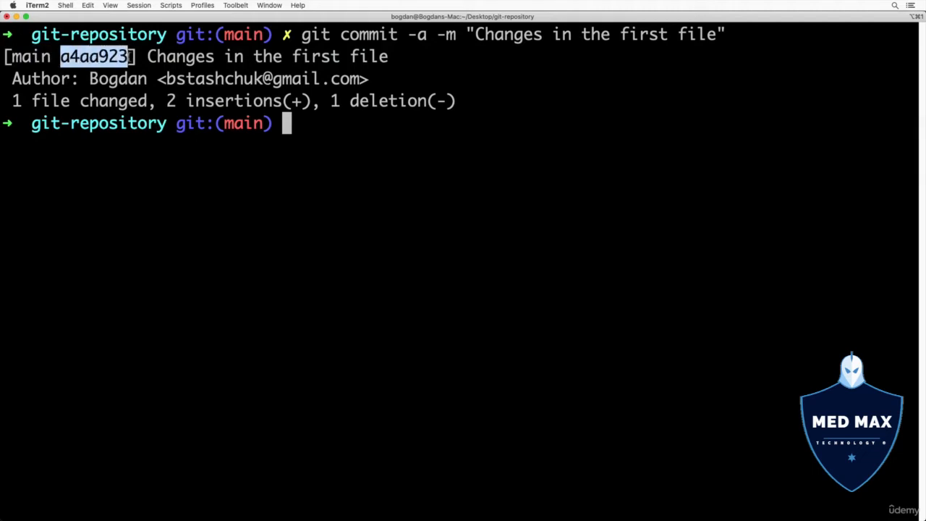
double_click(107, 79)
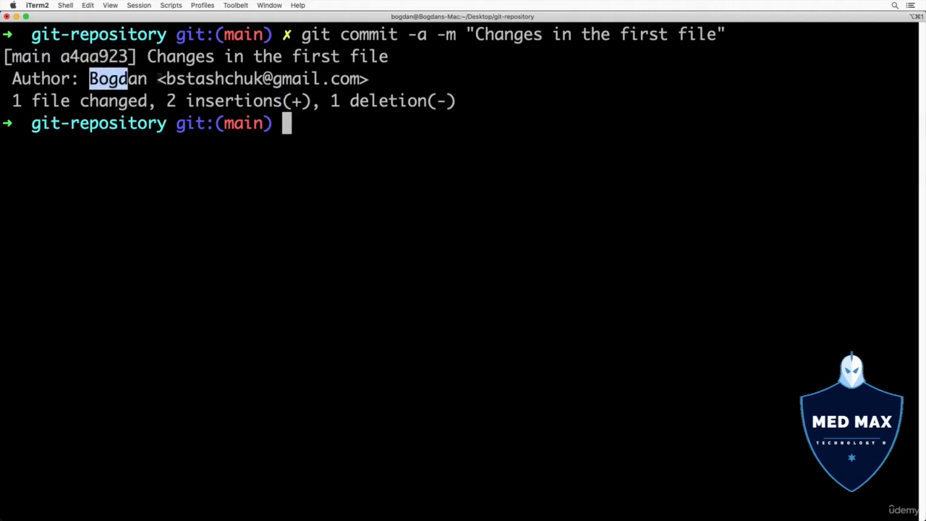
drag(90, 79, 367, 78)
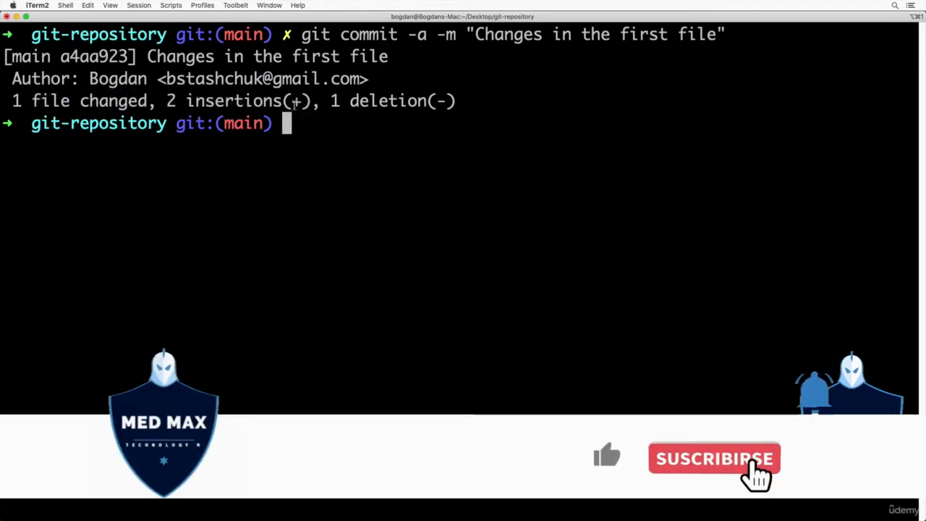
click(714, 458)
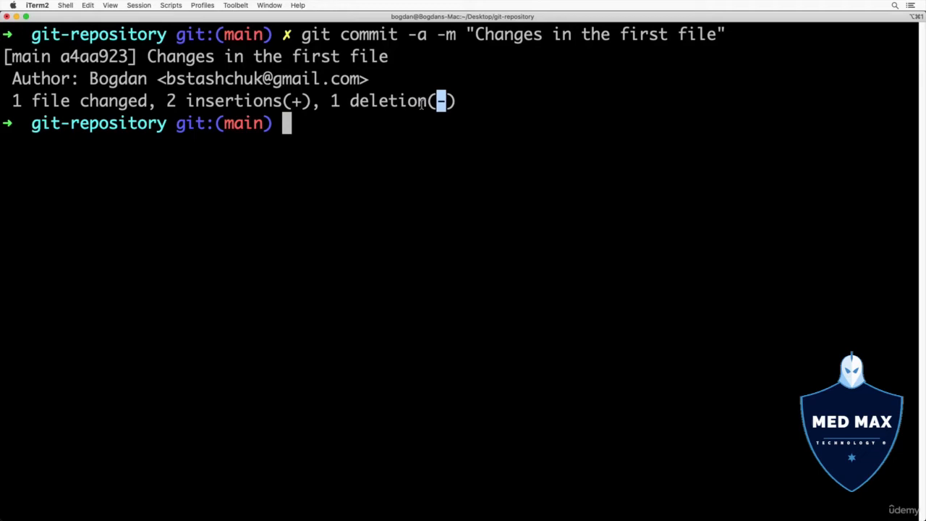
mouse_move(403, 110)
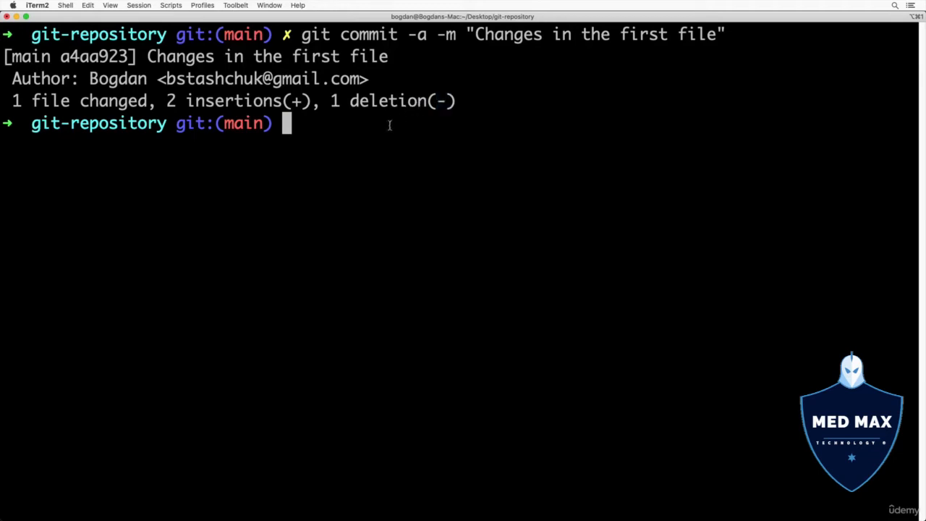
text(git status)
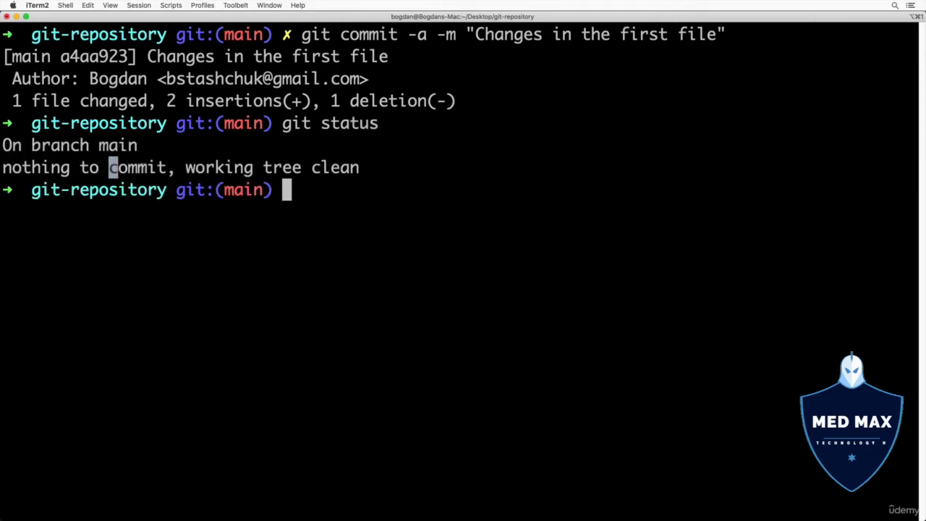
Print 1.txt with cat to show "Some changes" and "Other changes" after the commit
text(cat 1.txt)
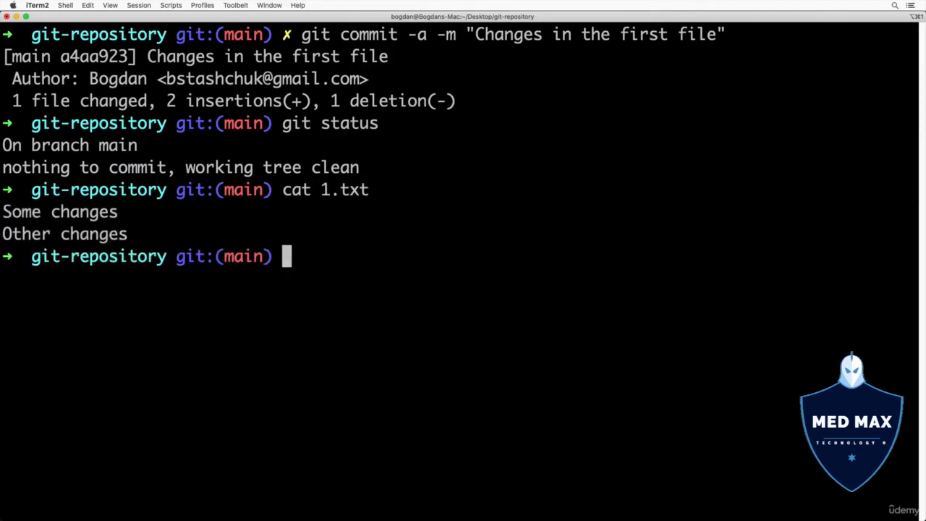
mouse_move(343, 238)
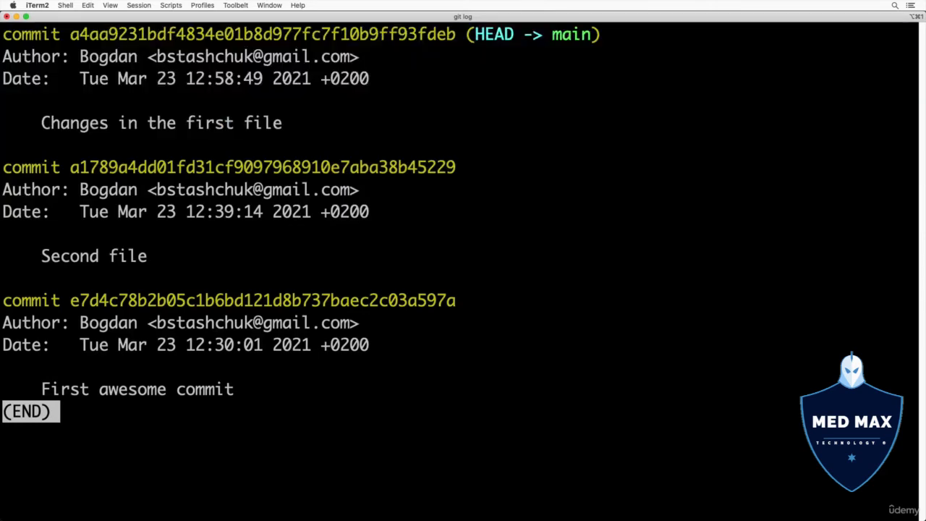
Highlight the latest commit's hash, HEAD and main labels in git log, then quit the pager
double_click(573, 34)
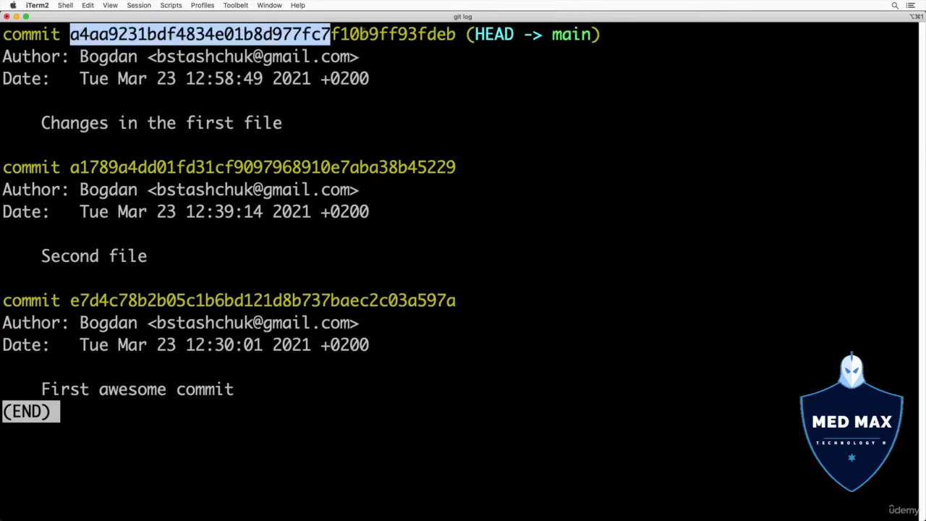
double_click(495, 35)
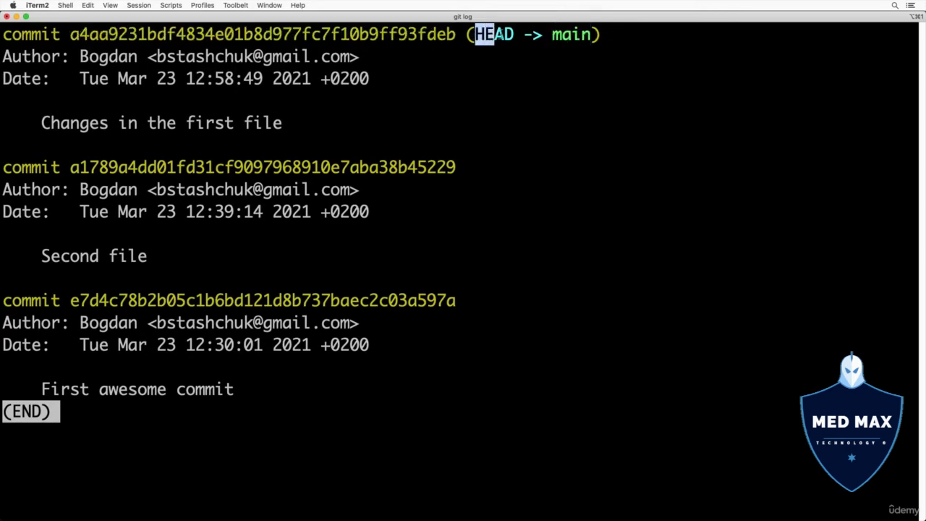
double_click(573, 35)
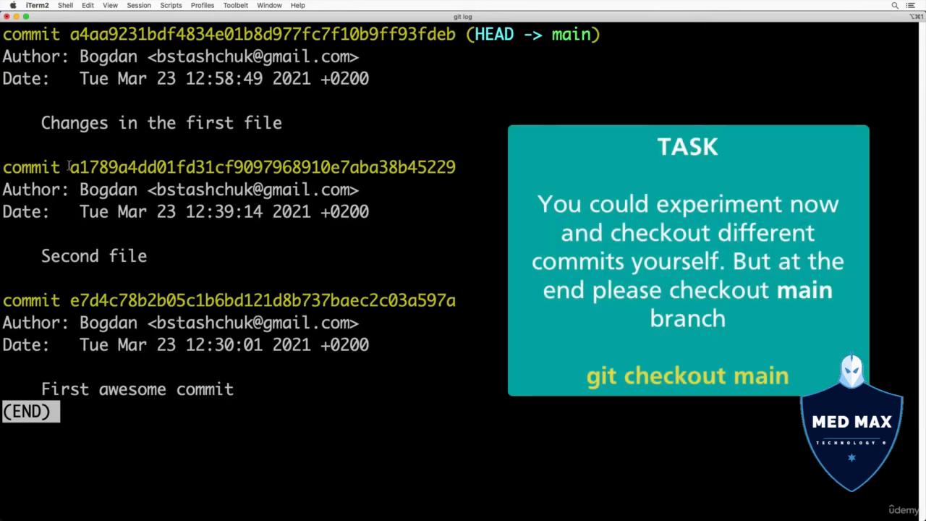
drag(70, 300, 205, 300)
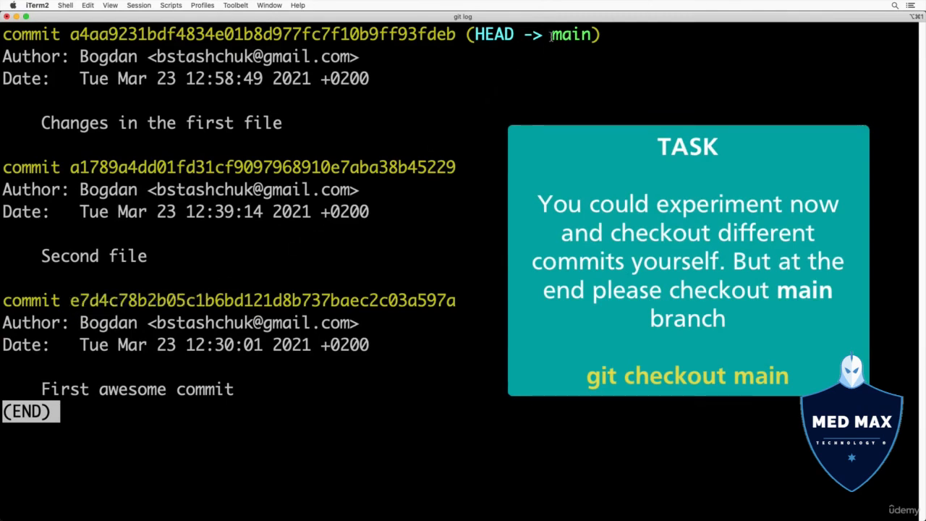
double_click(576, 35)
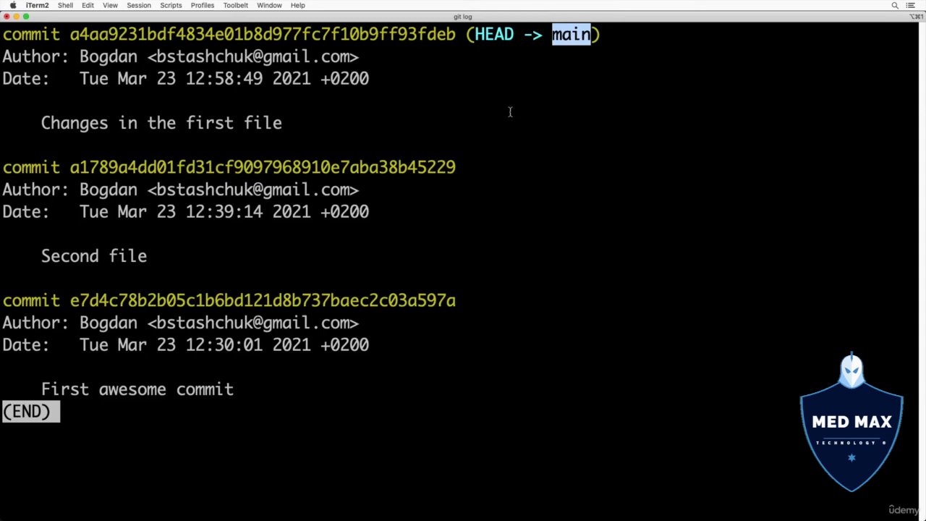
key(q)
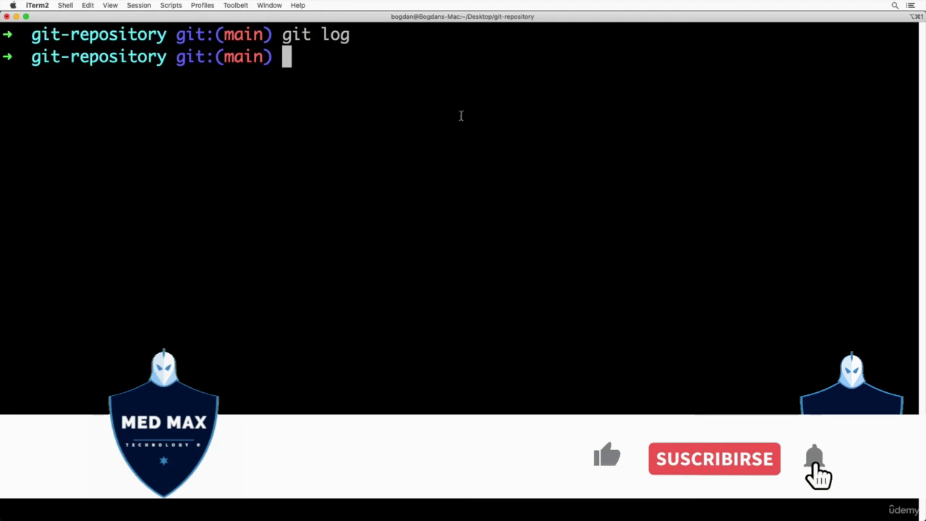
Recall git commit -a -m "Changes in the first file" from shell history without running it
text(git status)
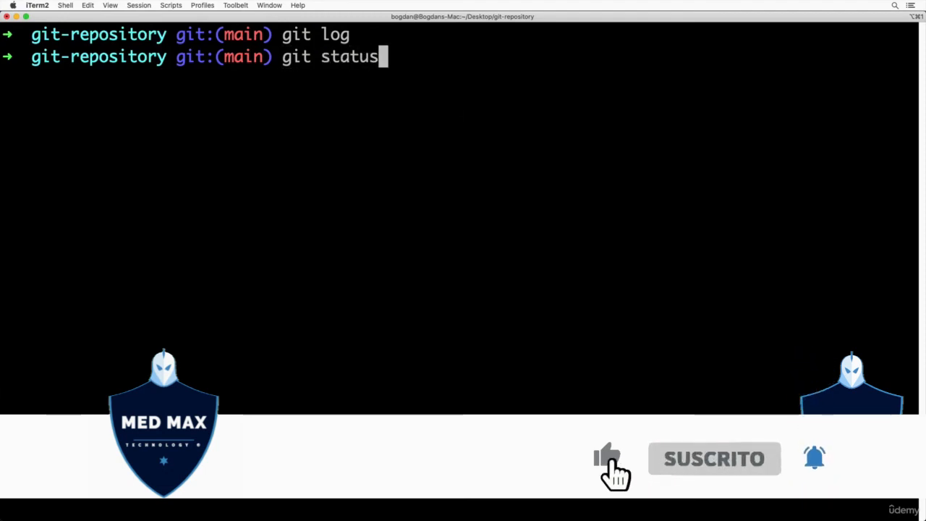
text(git commit -a -m "Changes in the first file")
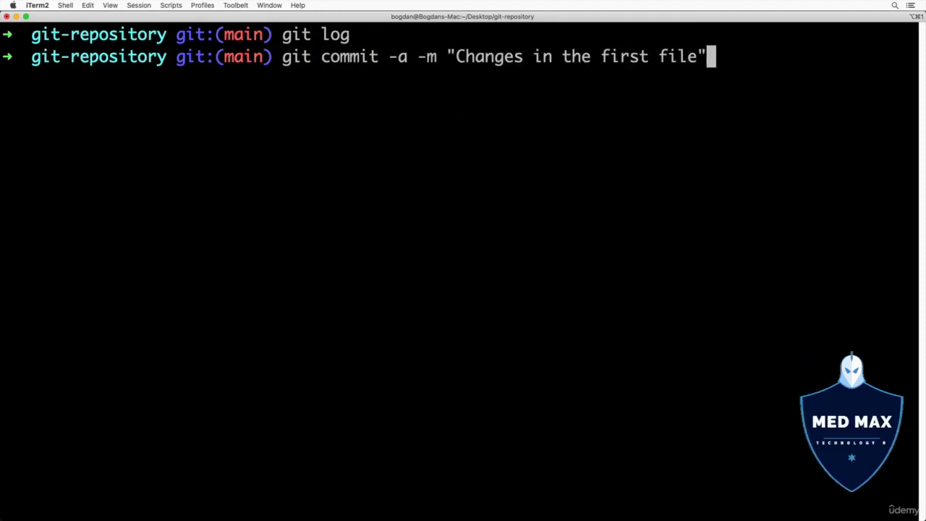